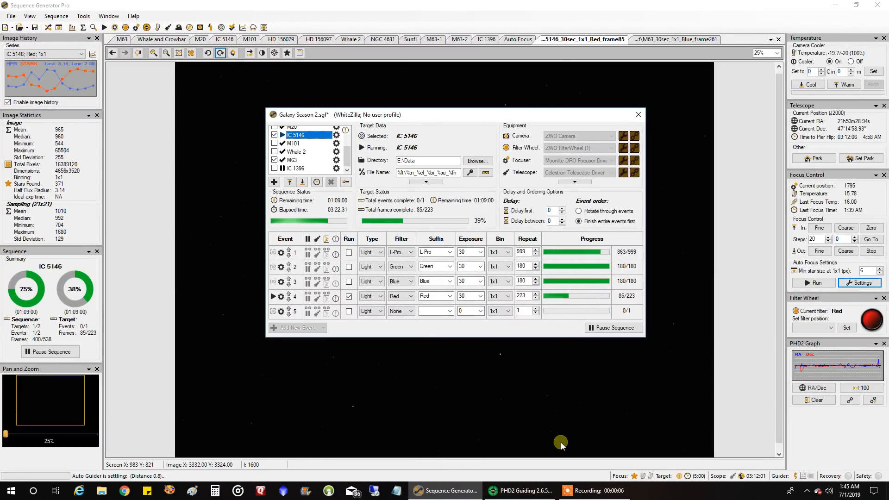
mouse_move(590, 409)
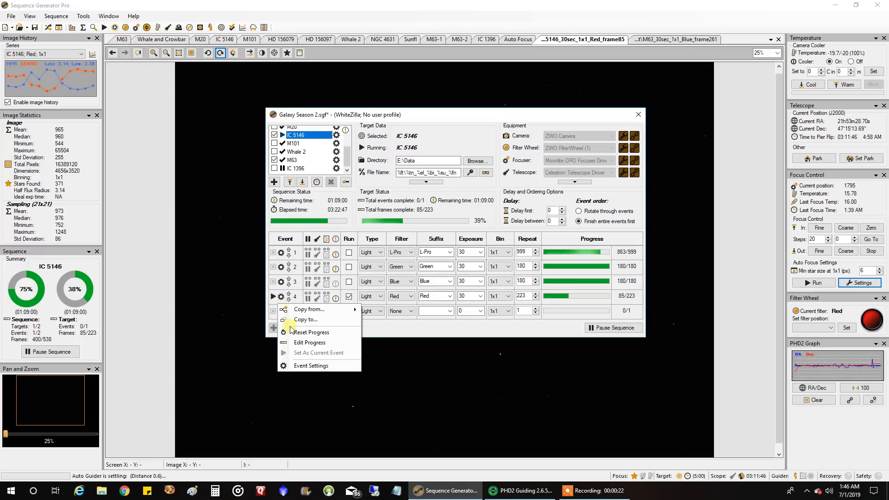
- Review the Red event's settings (gain 75, offset 15) and close the dialog
click(311, 366)
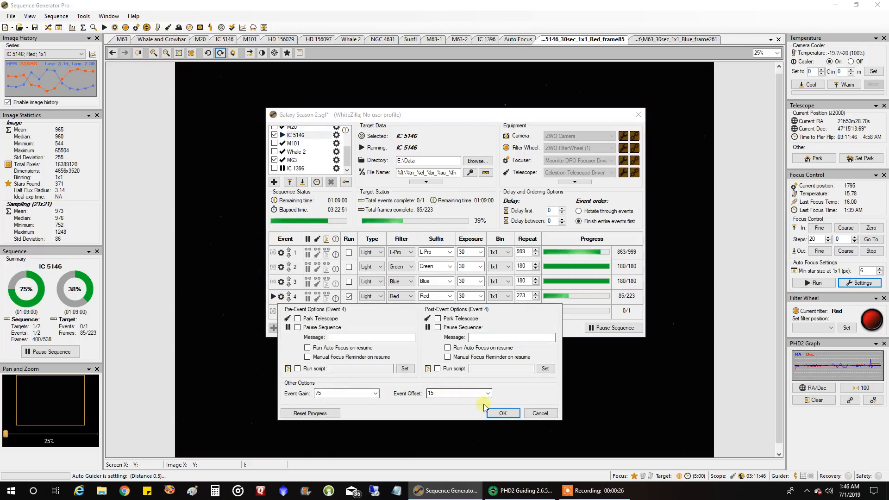
click(502, 413)
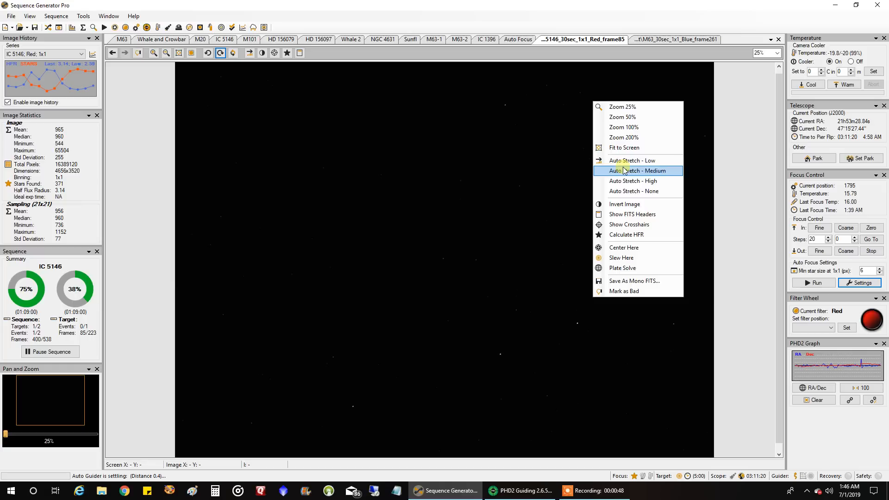
- Apply Auto Stretch - Medium to the red-filter IC 5146 frame
click(637, 171)
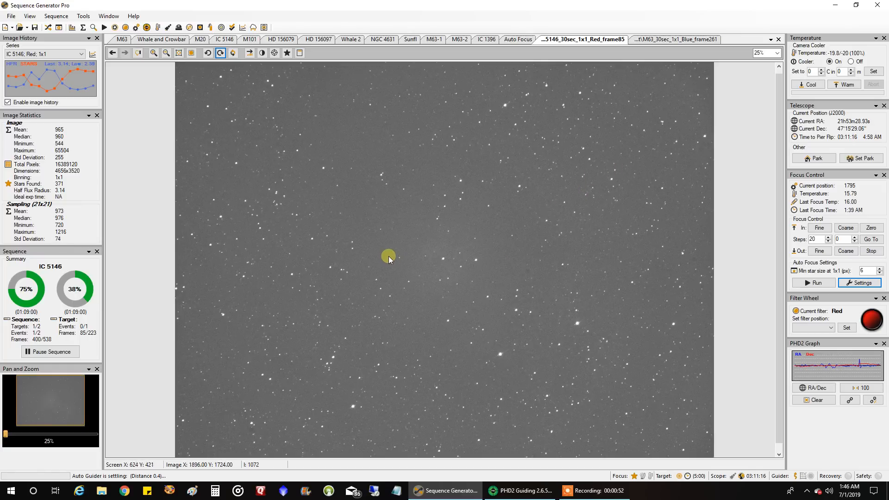
mouse_move(255, 261)
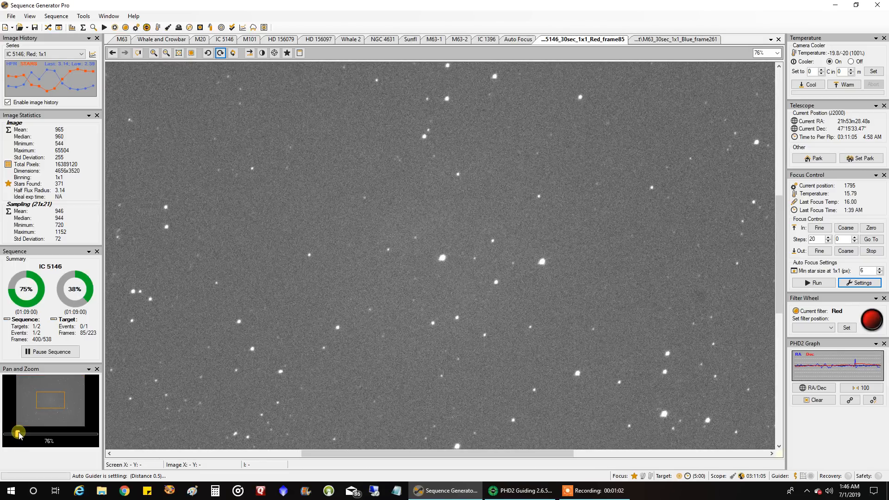
mouse_move(302, 336)
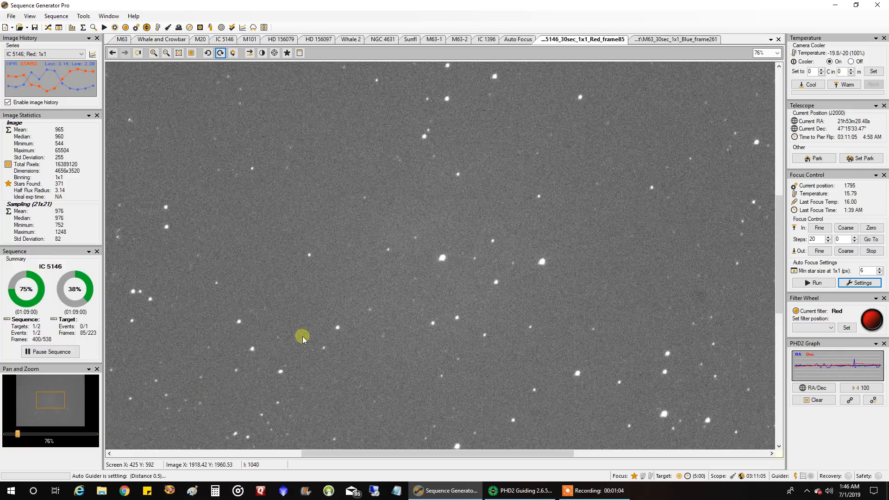
mouse_move(438, 259)
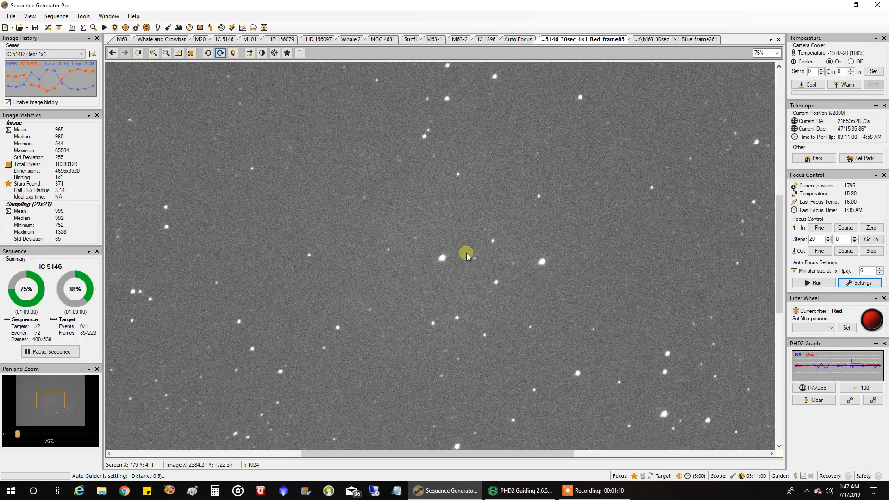
mouse_move(448, 263)
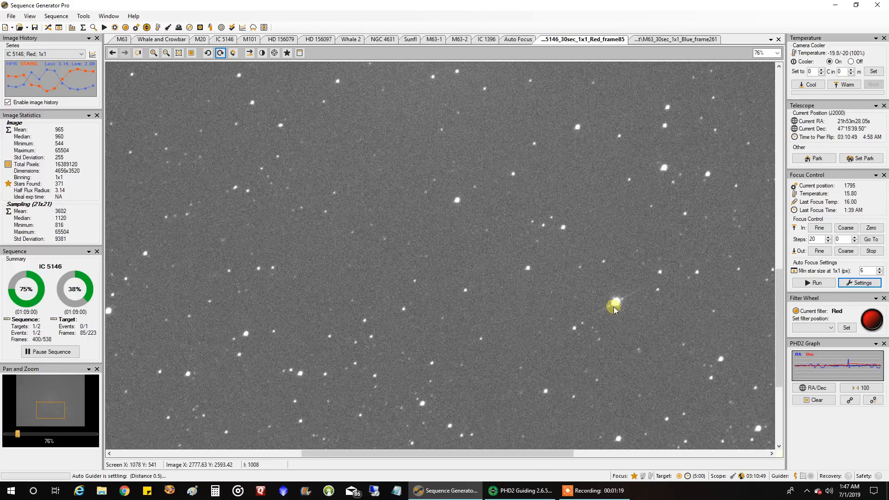
mouse_move(614, 308)
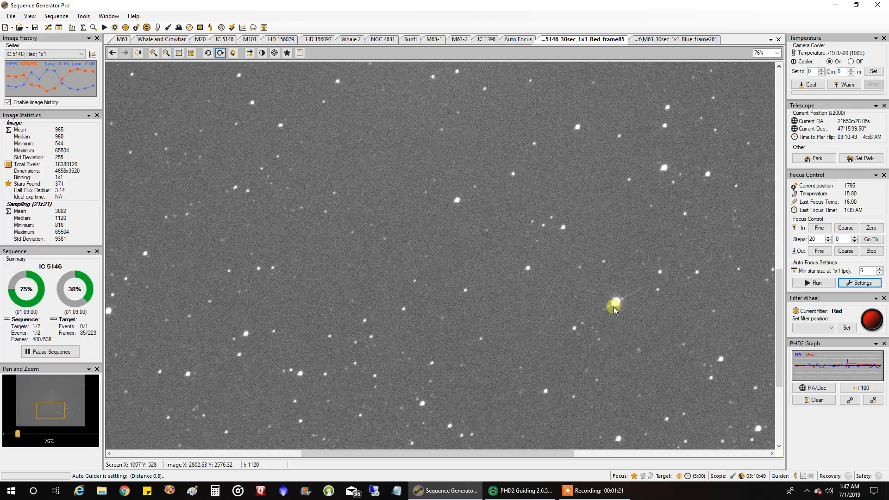